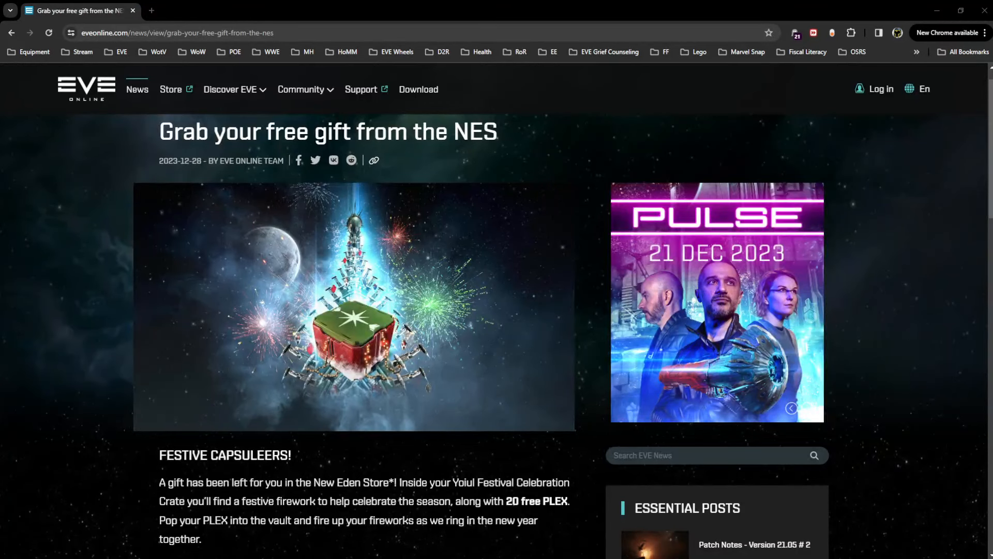
Step: Scroll the EVE Online article down to the 'Head to the NES' prompt about the Yoiul Festival Crate
left_click(791, 408)
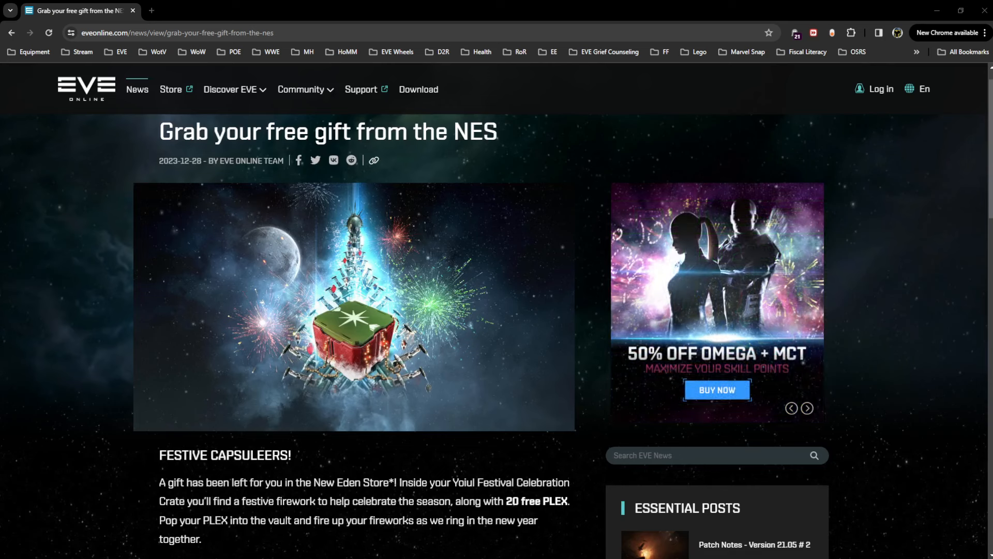
left_click(806, 408)
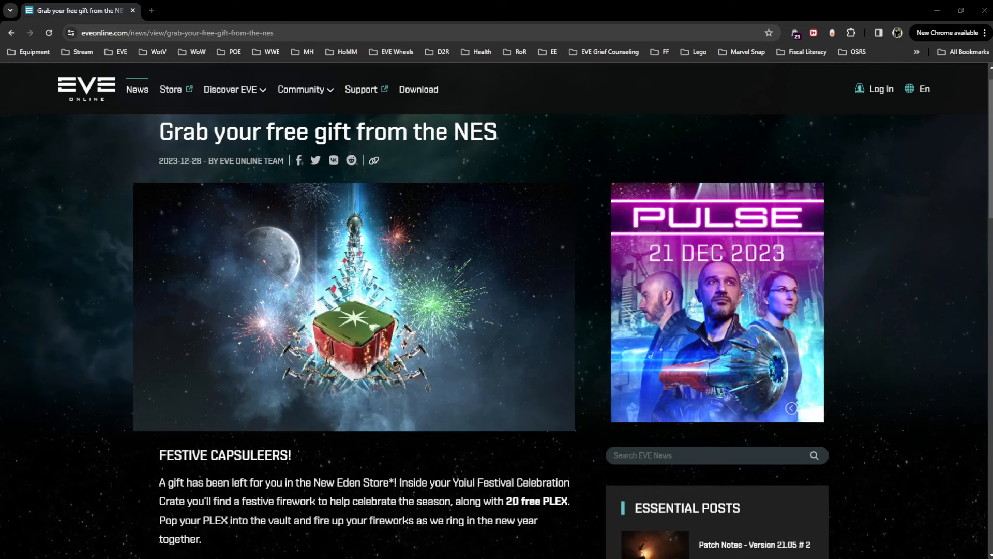
mouse_move(856, 166)
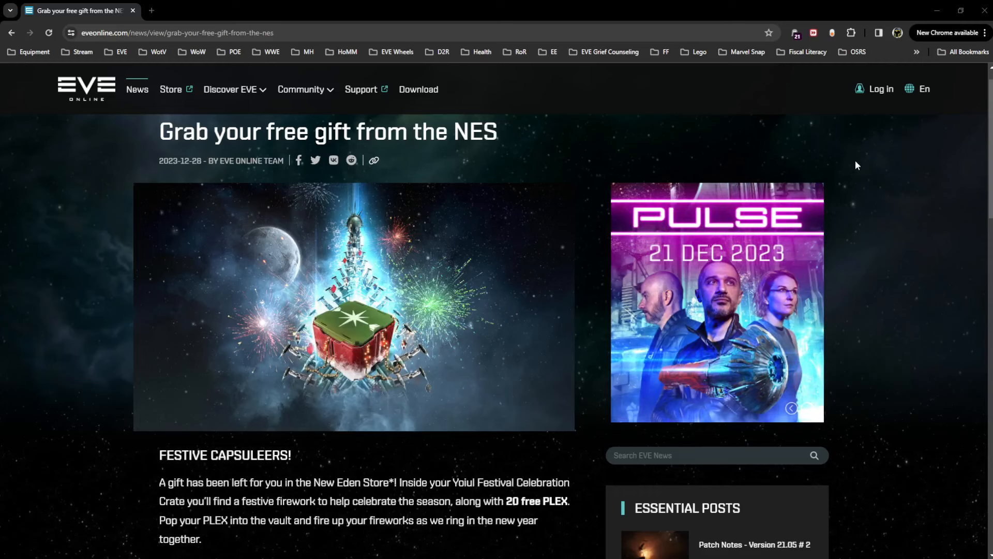
scroll("down", 3)
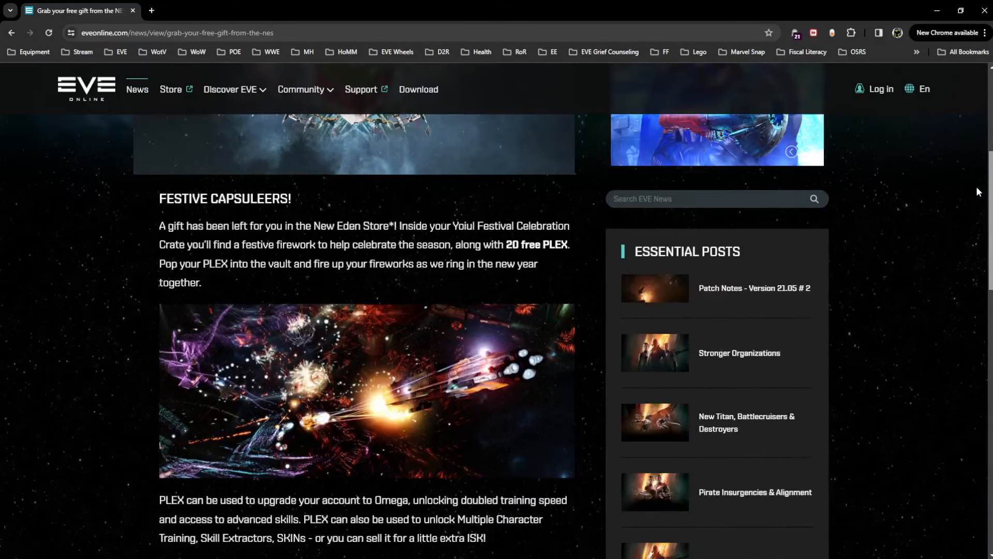
scroll("down", 3)
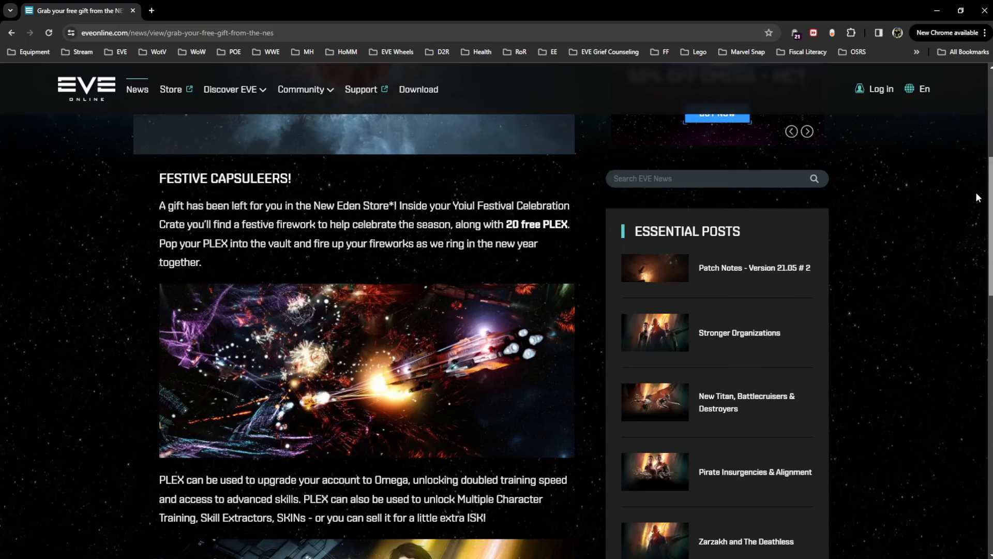
left_click(807, 131)
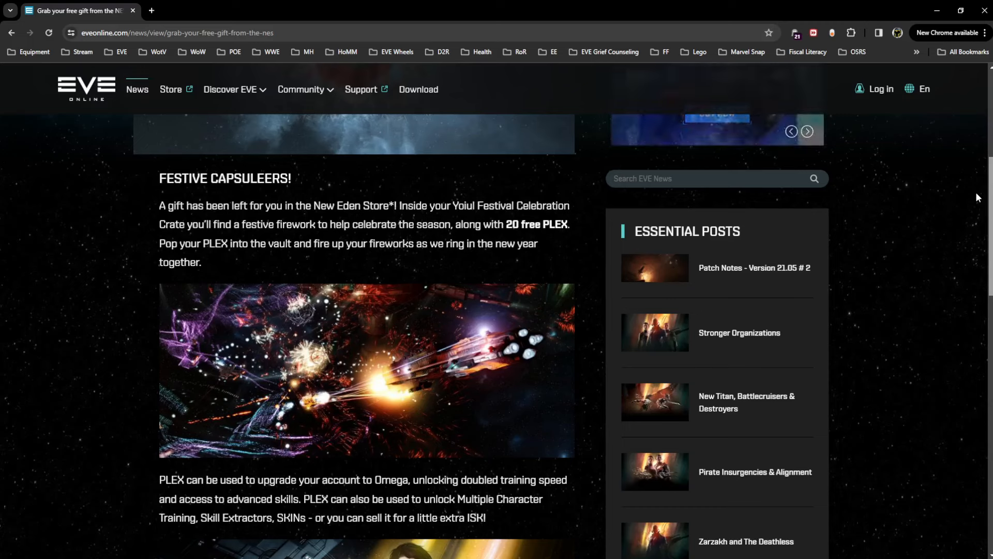
left_click(807, 131)
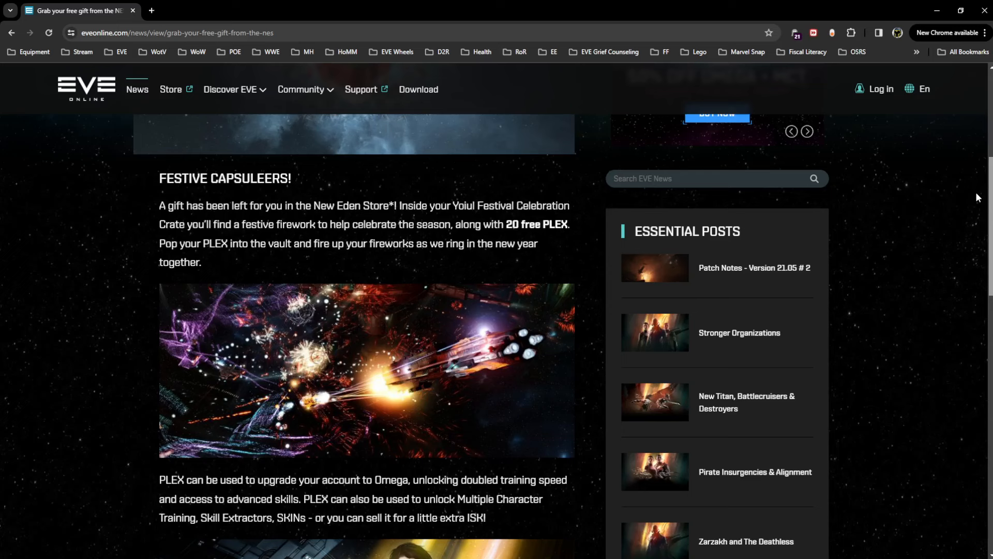
scroll("down", 3)
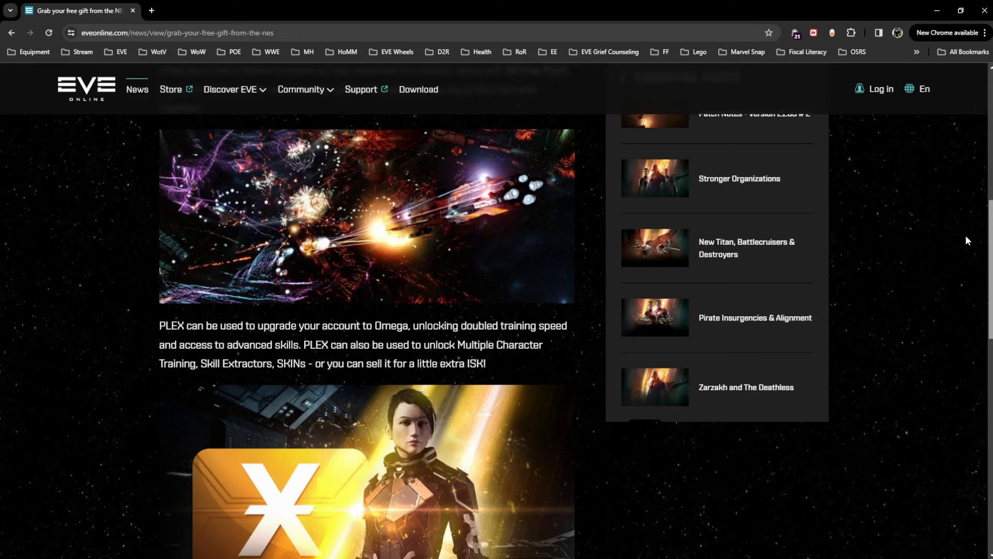
scroll("down", 3)
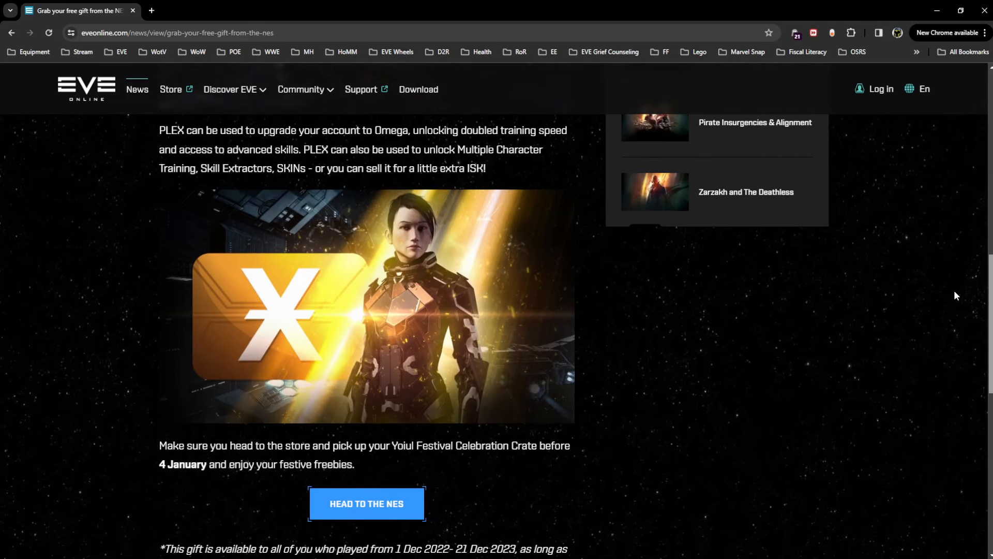
mouse_move(883, 303)
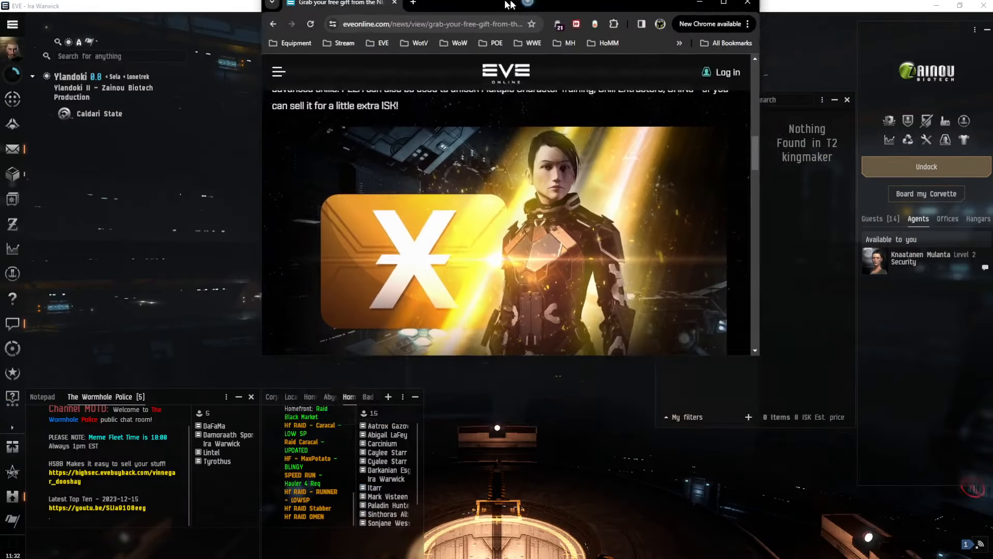
Step: Restore the Chrome window down so the article sits over the EVE client
left_click(723, 2)
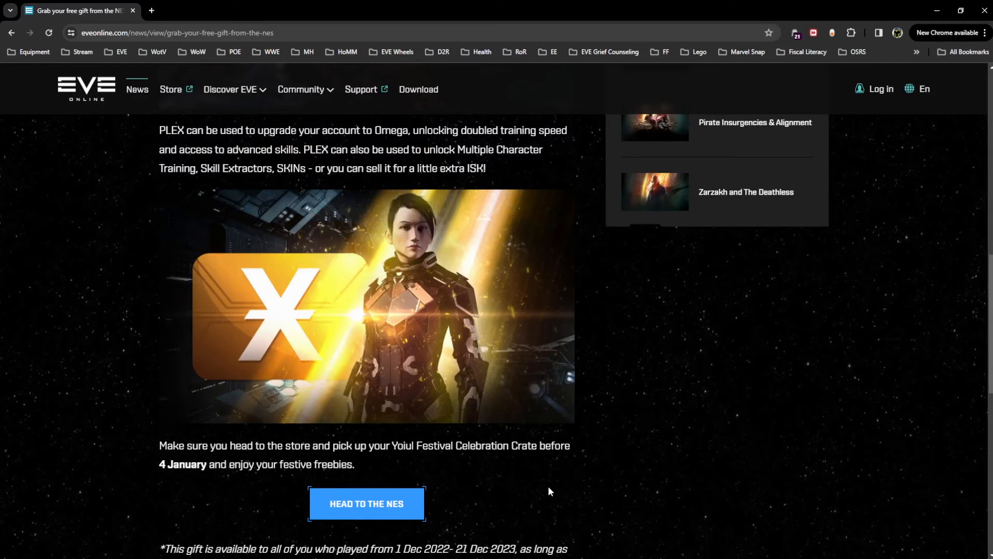
scroll("down", 3)
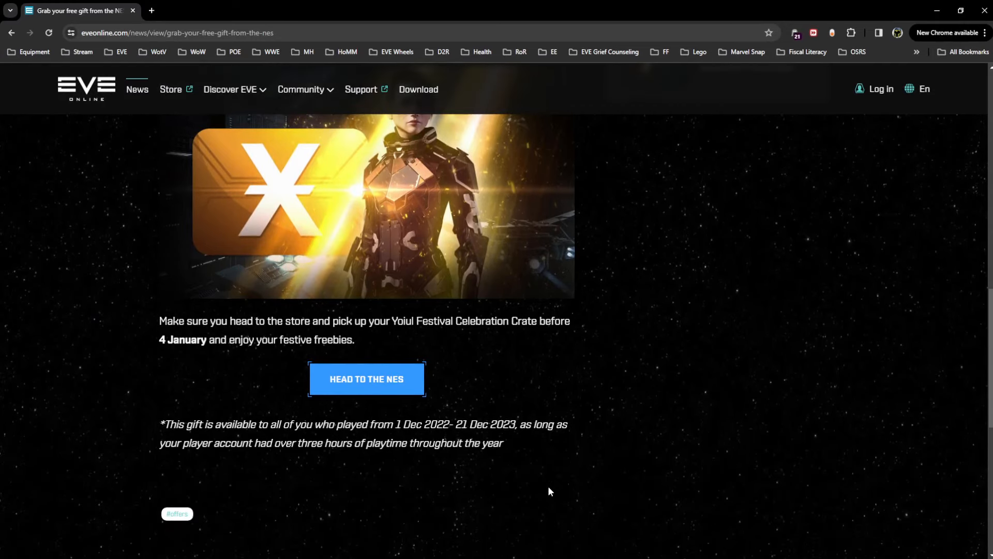
mouse_move(507, 436)
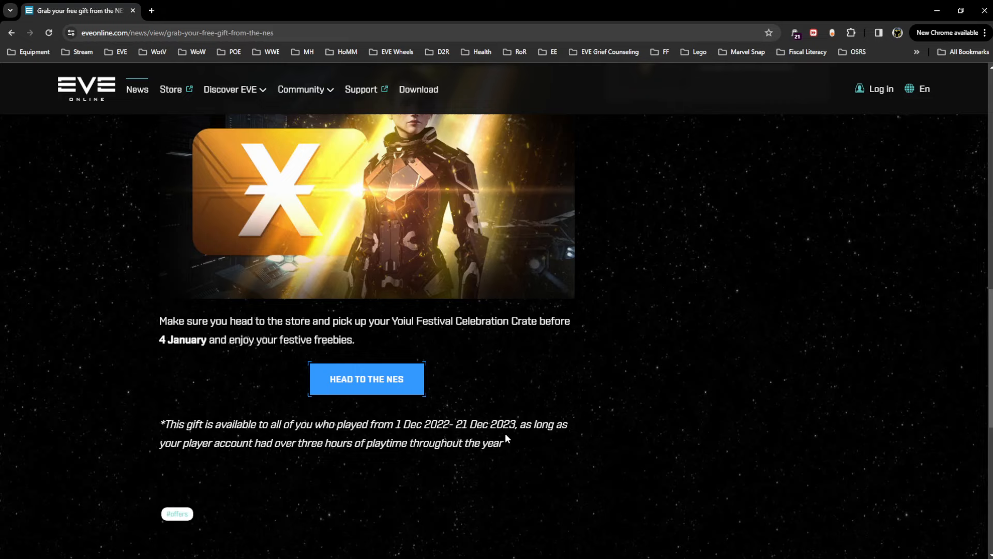
mouse_move(521, 436)
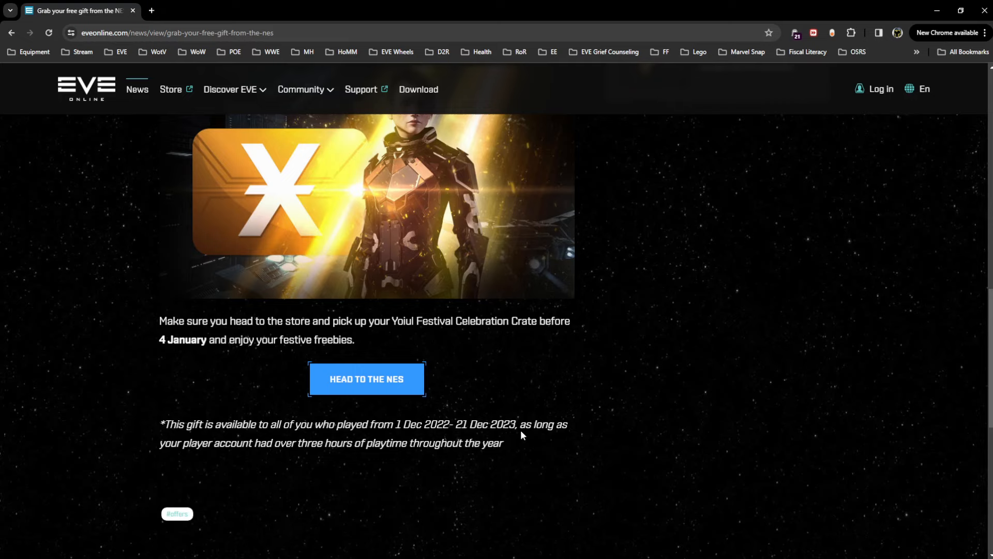
mouse_move(378, 454)
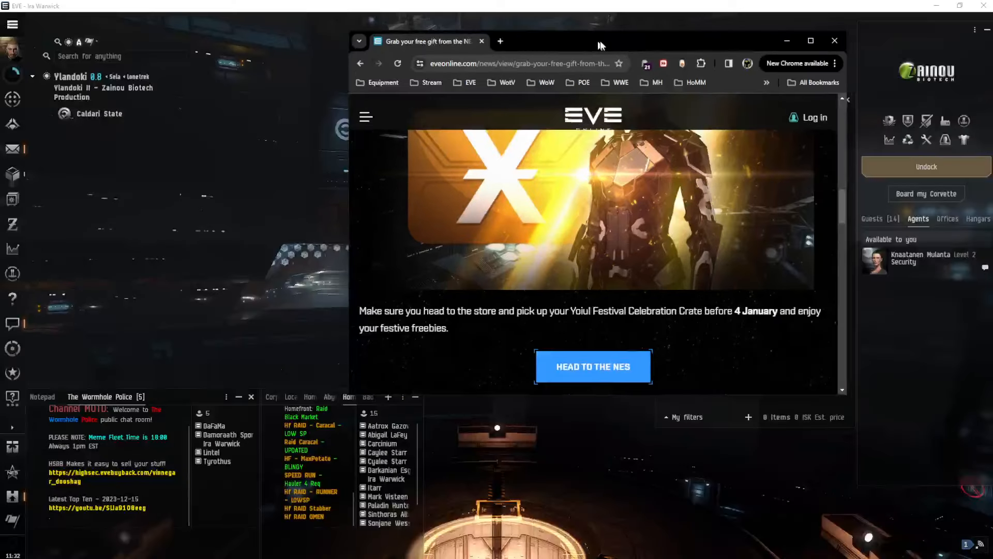
Step: Minimize Chrome to return to the EVE Online client and its station hangar
left_click(833, 40)
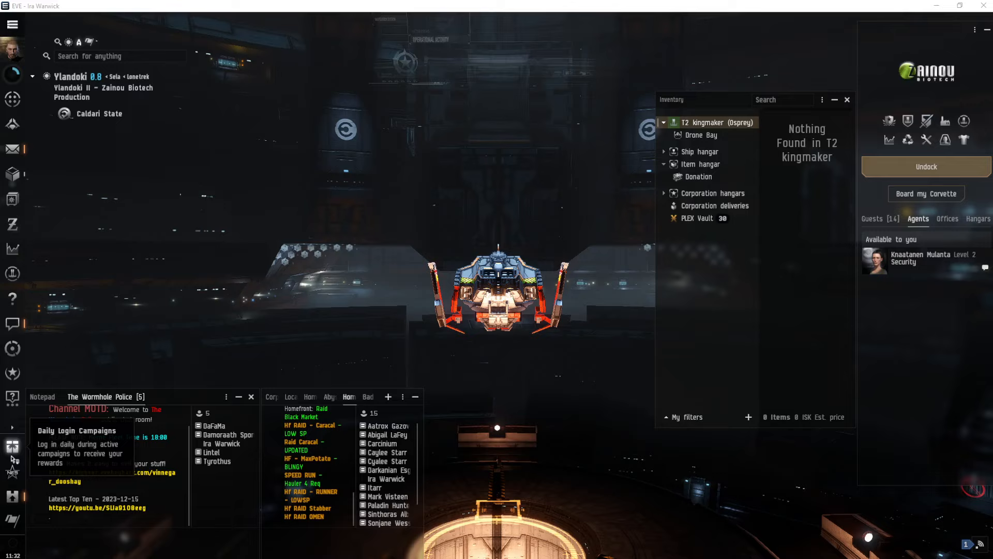
mouse_move(12, 470)
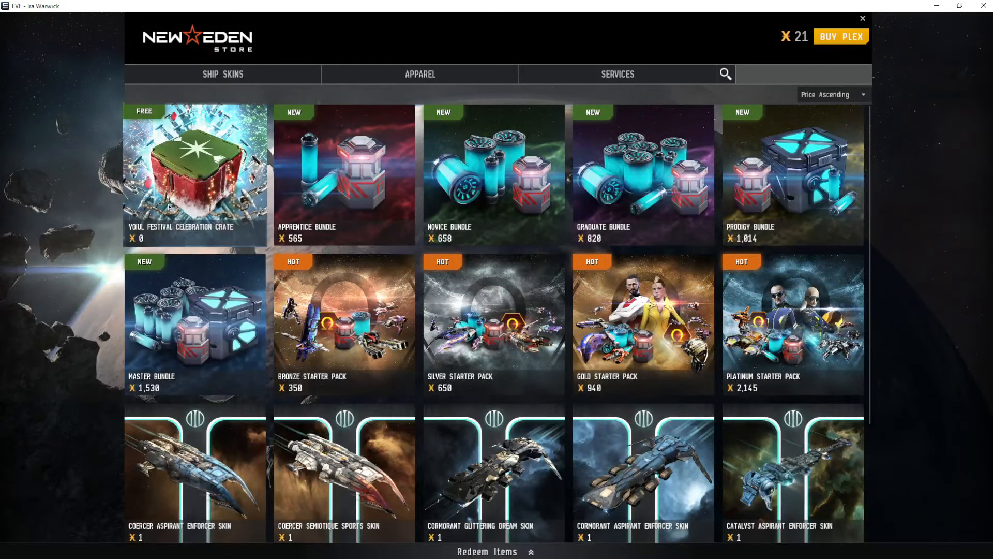
Step: Claim the Yoiul Festival Celebration Crate from the New Eden Store for free
left_click(194, 176)
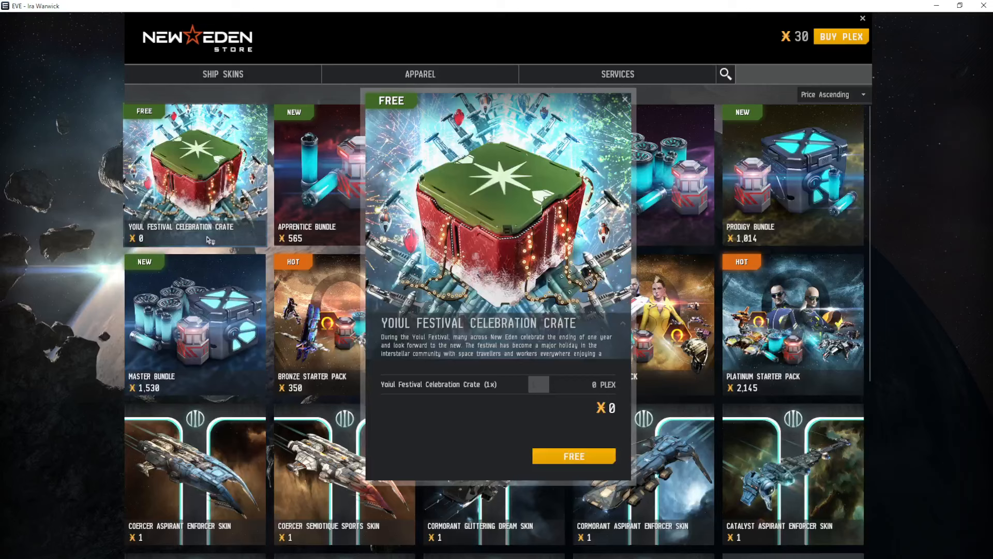
mouse_move(659, 373)
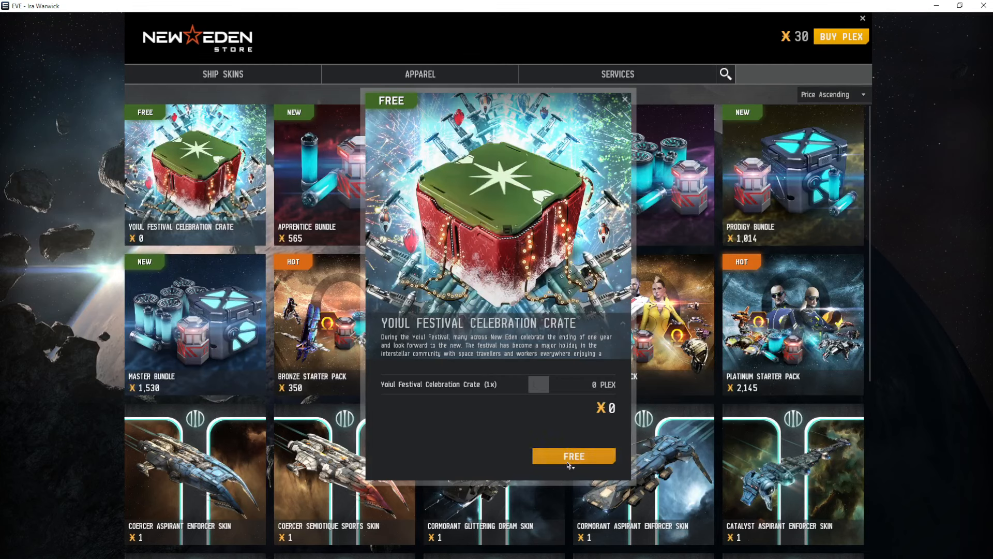
left_click(572, 456)
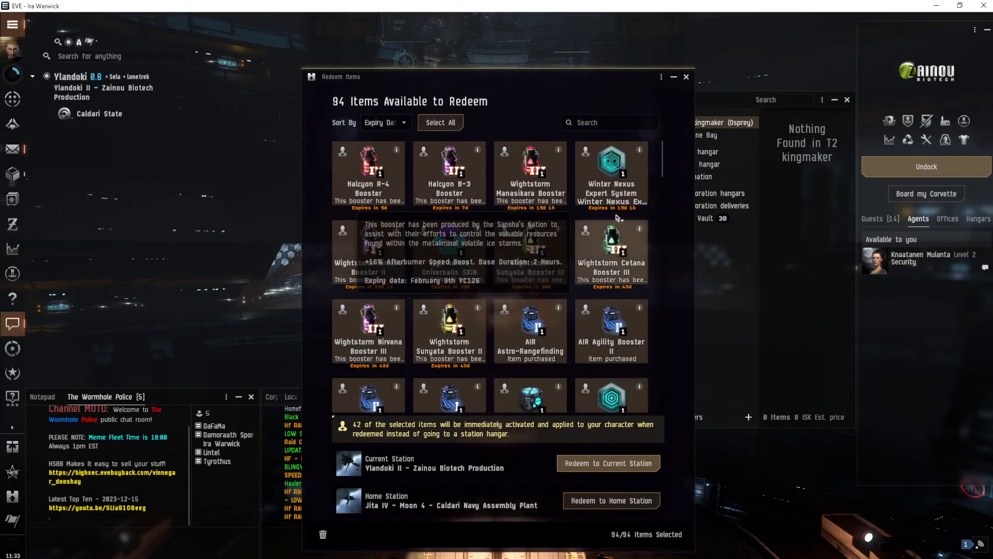
Step: Select the Yoiul Festival Celebration Crate in Redeem Items, then close the window
scroll("down", 3)
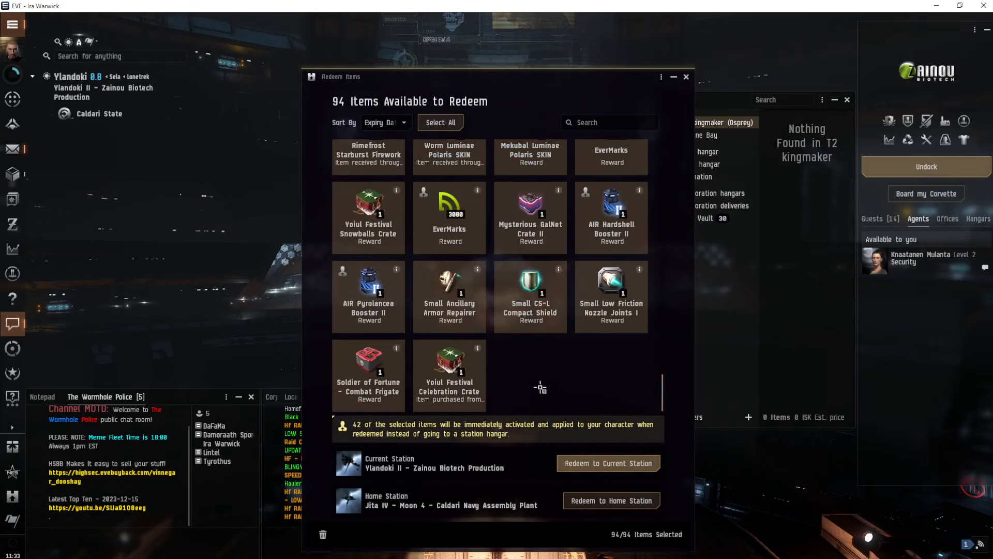
left_click(449, 396)
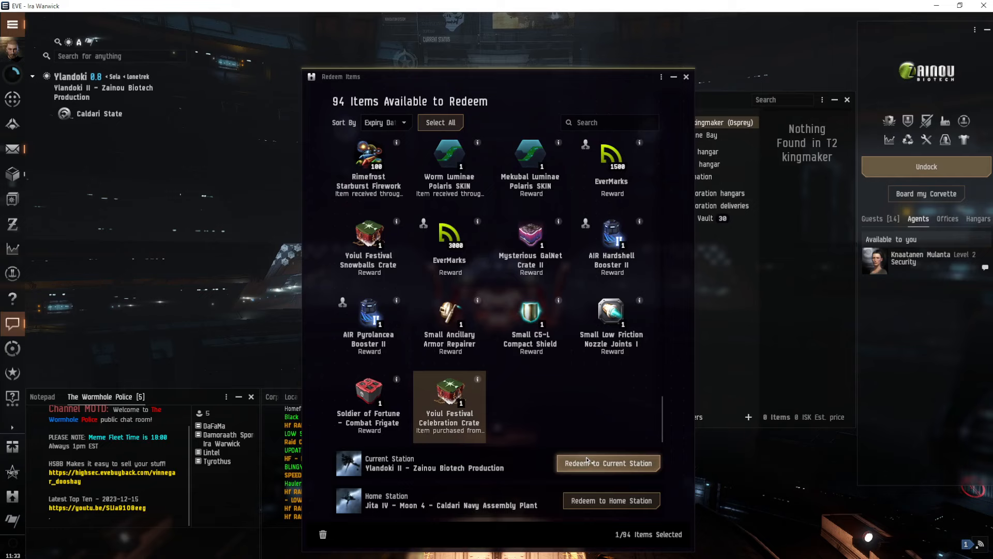
mouse_move(566, 394)
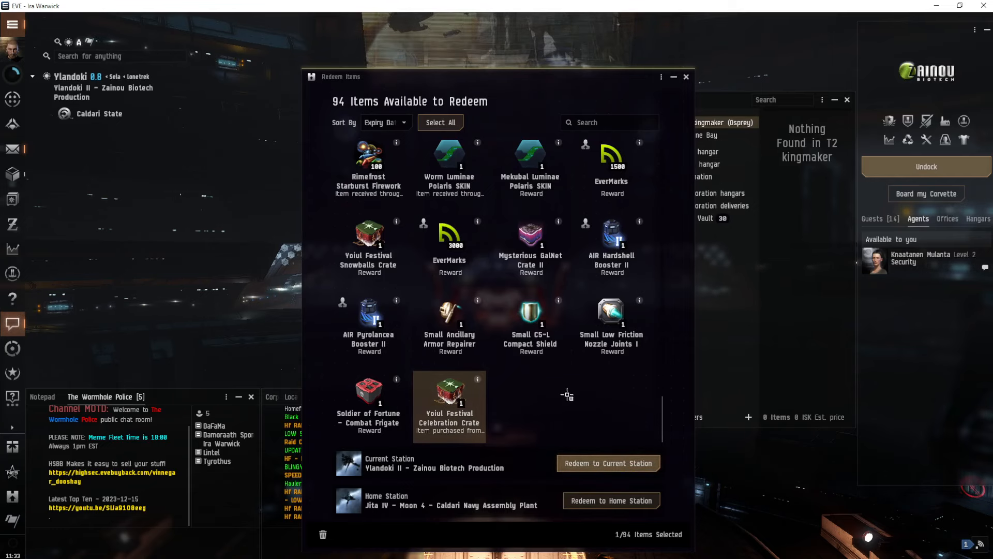
mouse_move(719, 139)
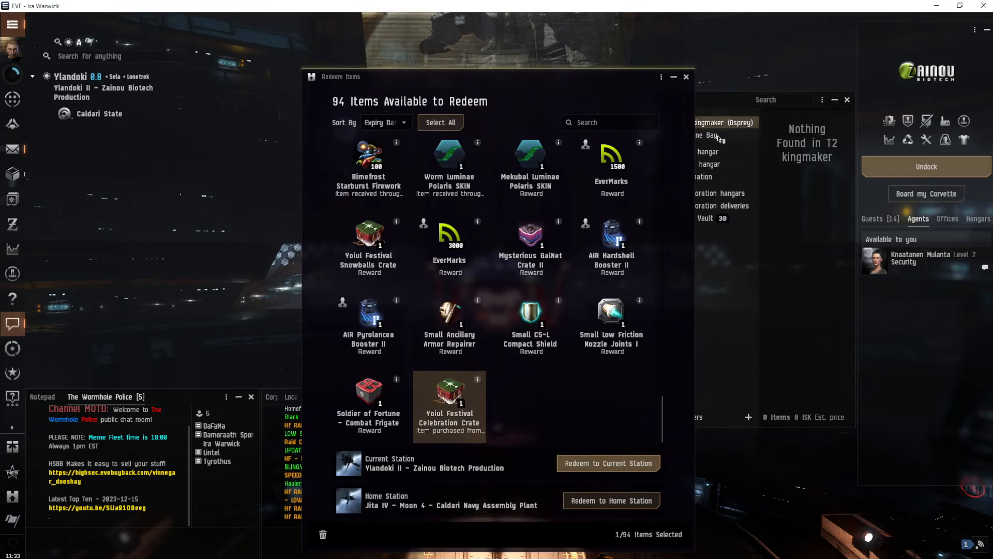
left_click(685, 76)
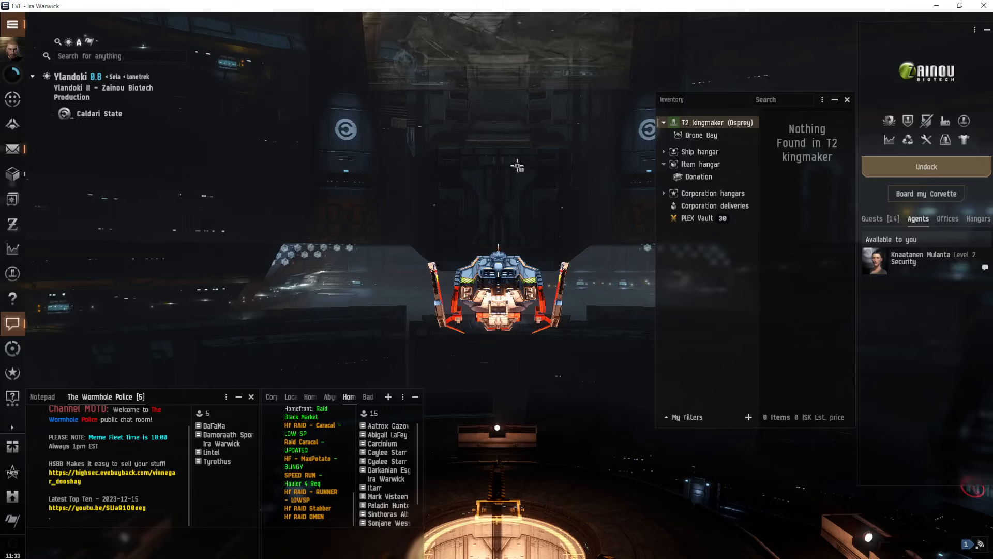